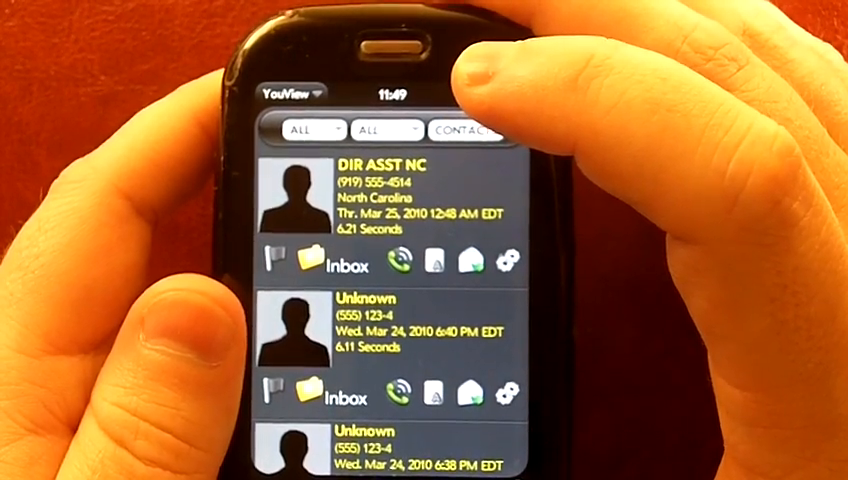
pyautogui.moveTo(500, 120)
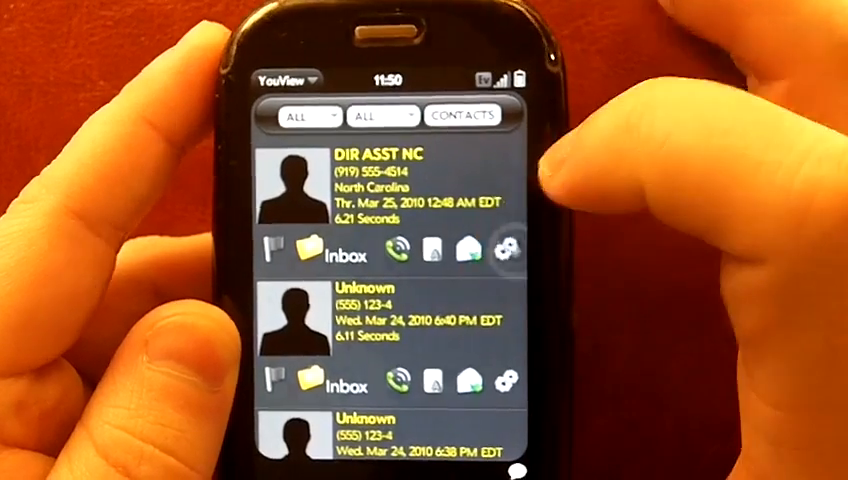
# Reveal the inbox read-status filter choices: All, UnRead and Read messages
pyautogui.click(506, 240)
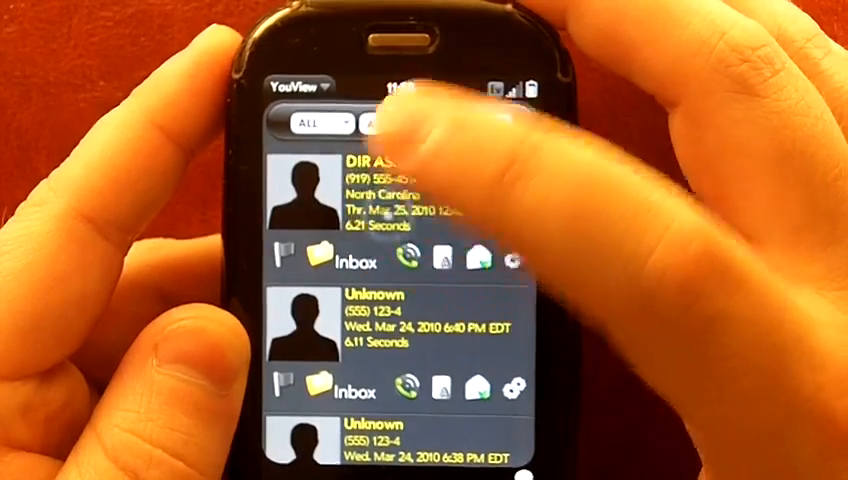
pyautogui.click(396, 196)
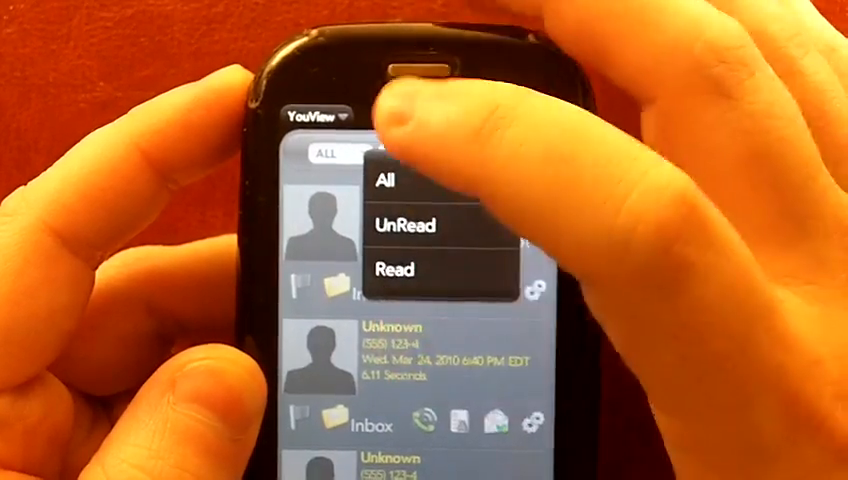
# Show YouView's Preferences with notification, auto-download, bulletins, contacts synergy and alert options
pyautogui.click(392, 184)
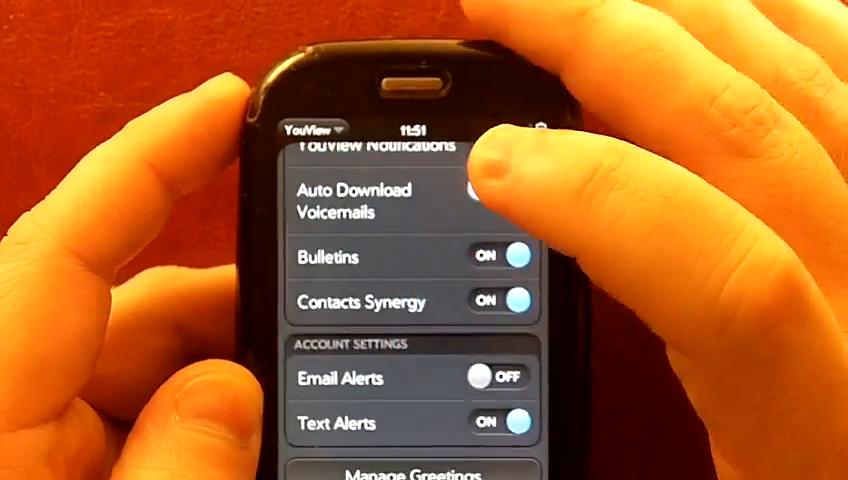
pyautogui.click(498, 194)
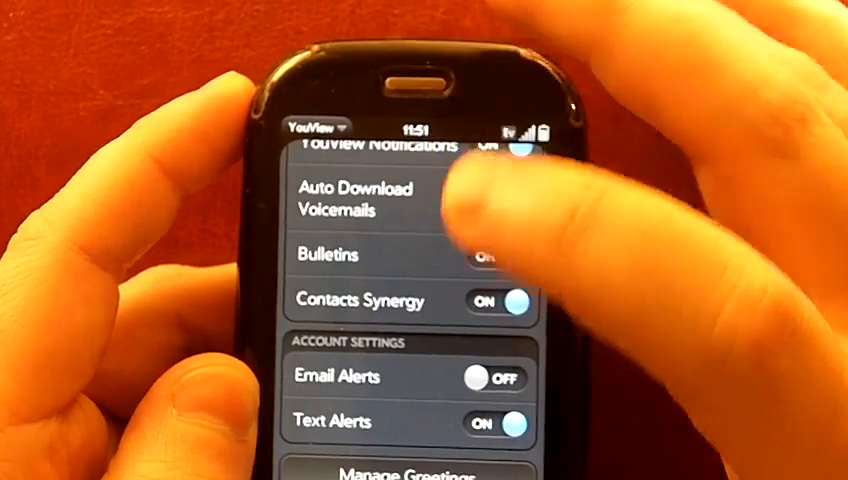
pyautogui.scroll(-3)
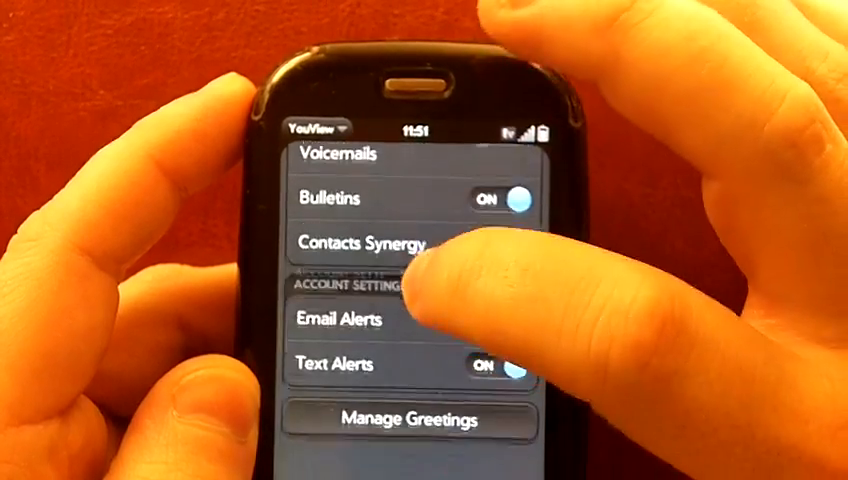
pyautogui.scroll(-3)
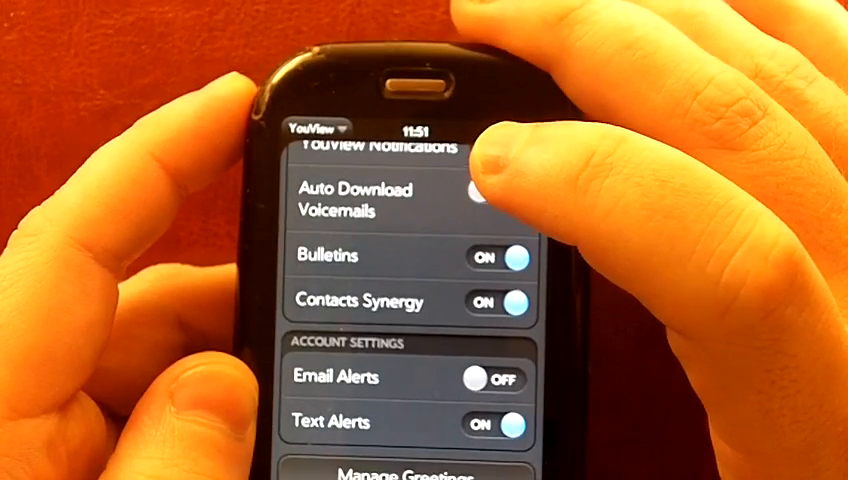
pyautogui.click(498, 190)
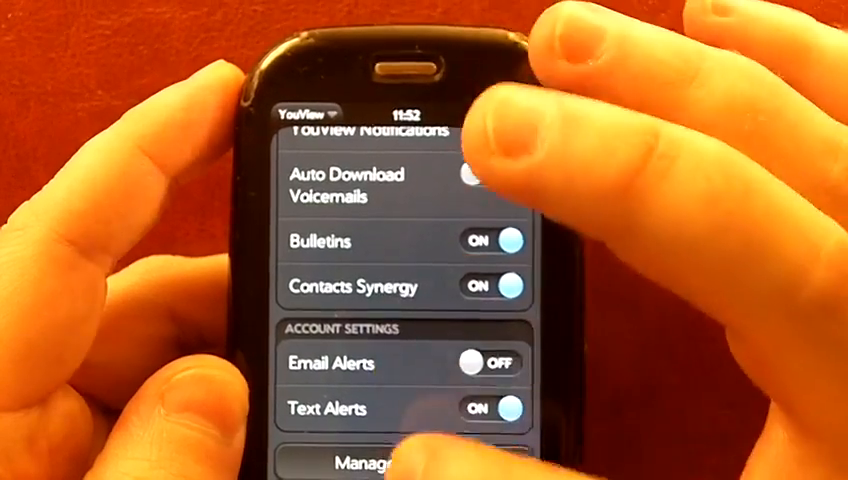
# Show the Help screen with version 0.5.41 by Syntactix LLC, FAQs and support links
pyautogui.click(356, 462)
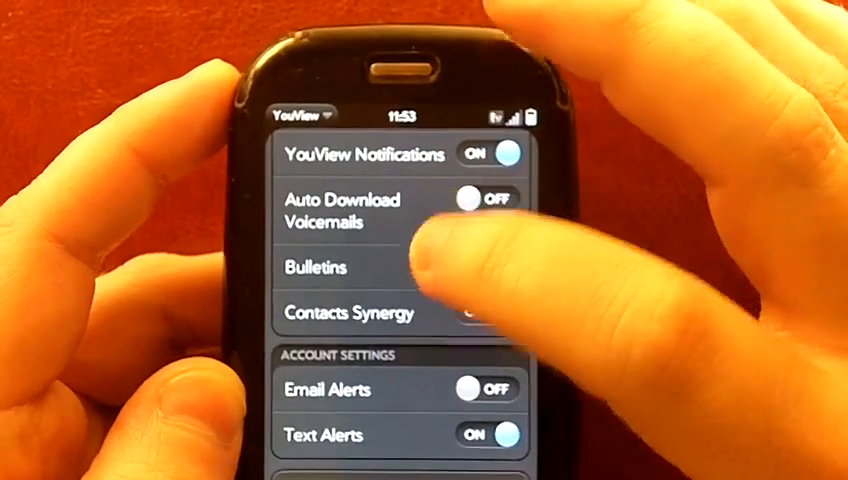
pyautogui.scroll(-3)
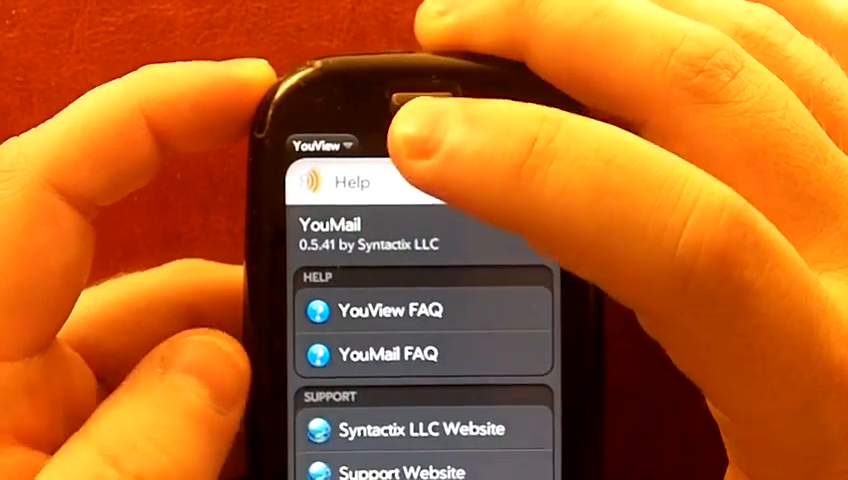
pyautogui.scroll(-3)
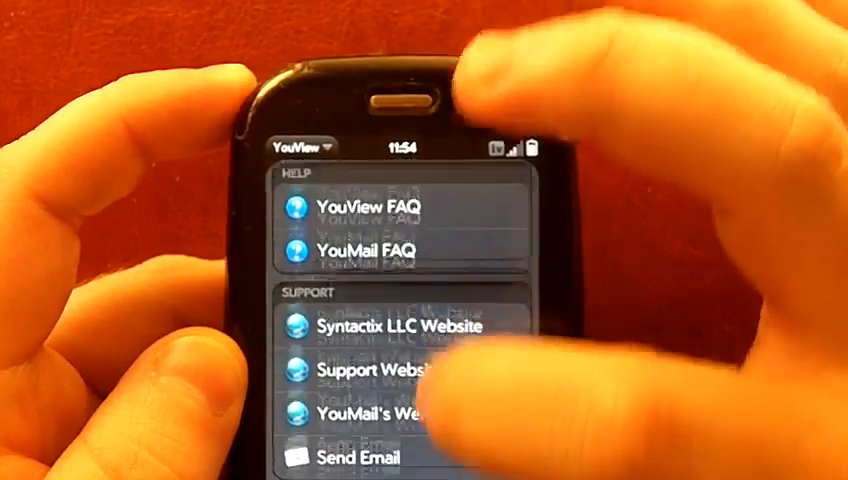